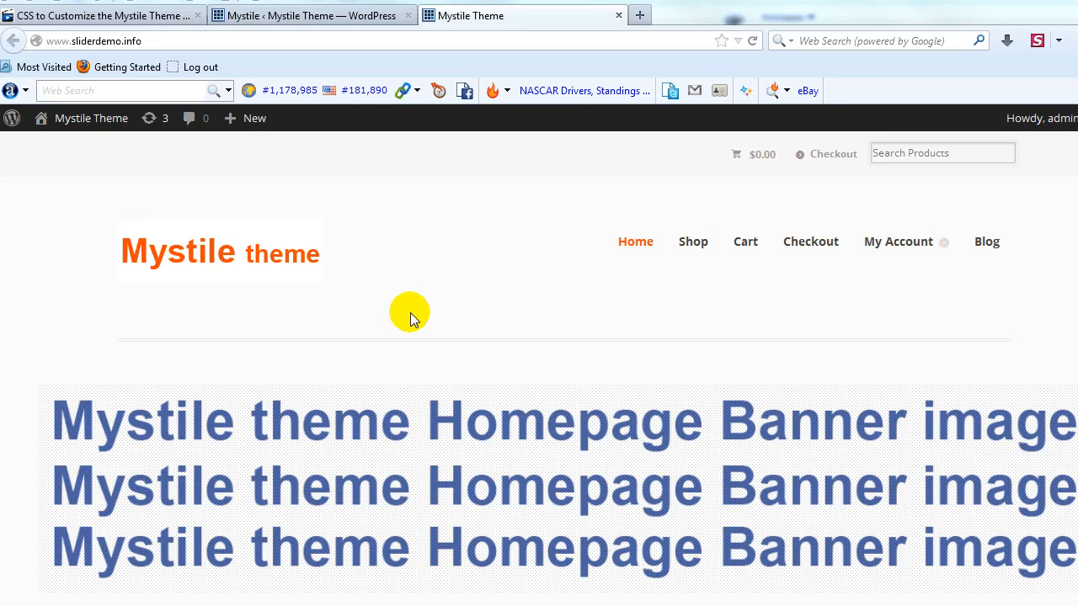
{"action": "mouse_move", "coordinate": [562, 314]}
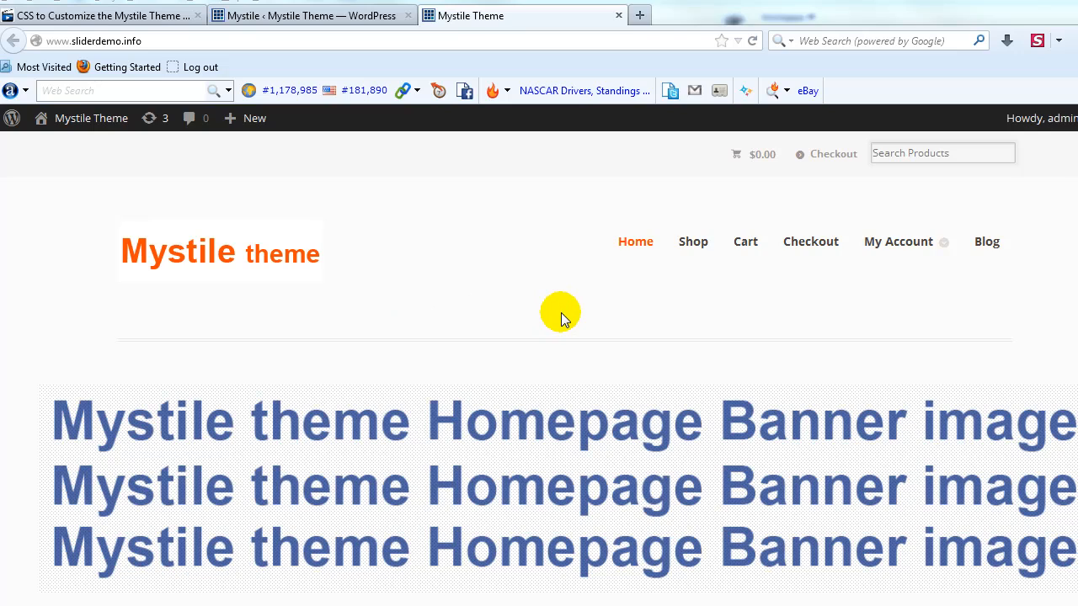
{"action": "mouse_move", "coordinate": [458, 397]}
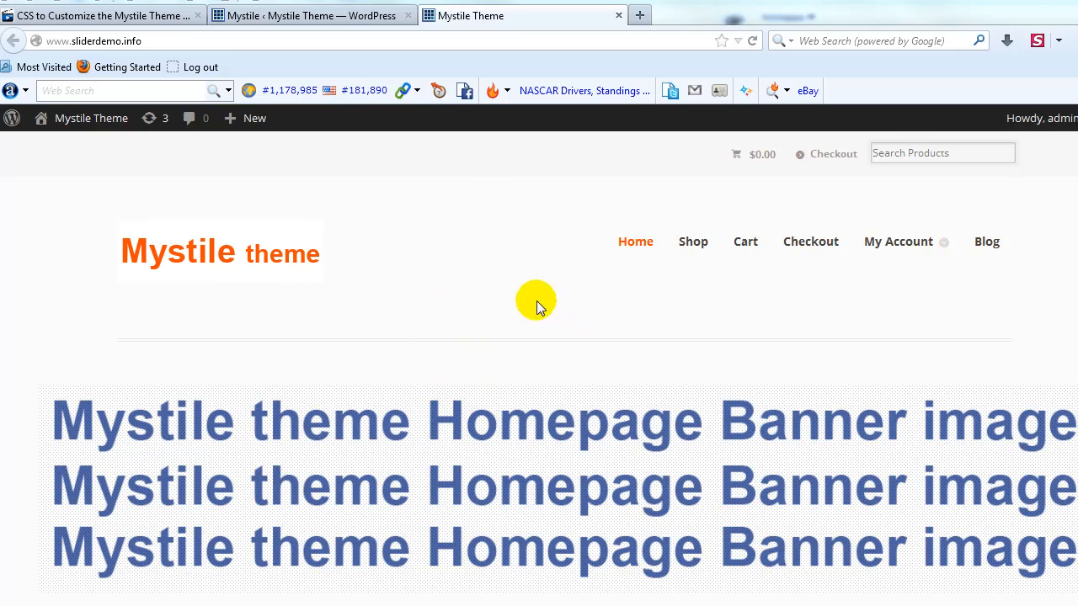
{"action": "mouse_move", "coordinate": [492, 343]}
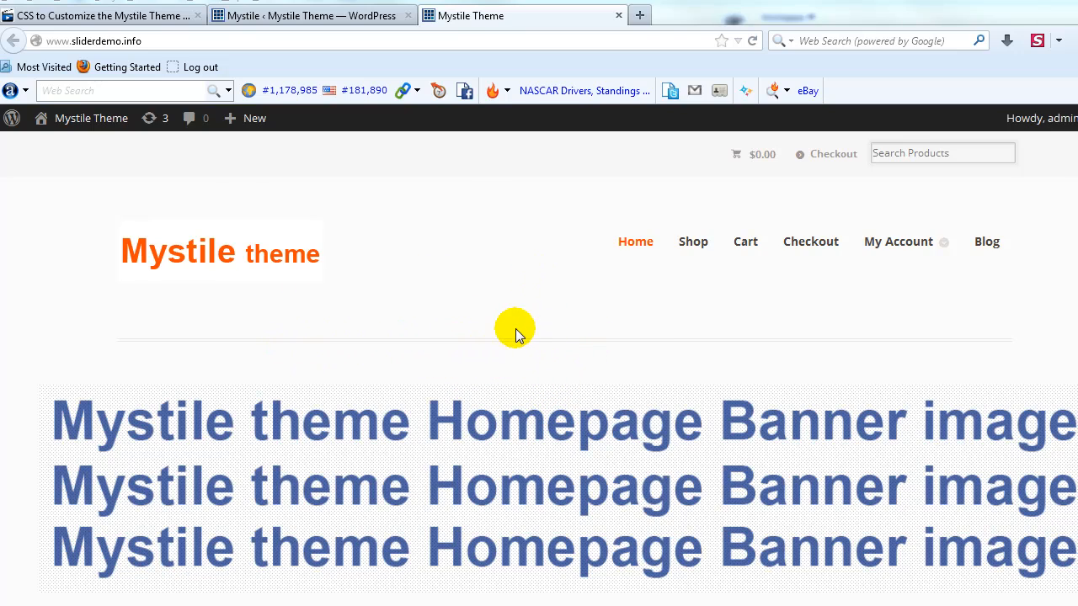
{"action": "mouse_move", "coordinate": [571, 431]}
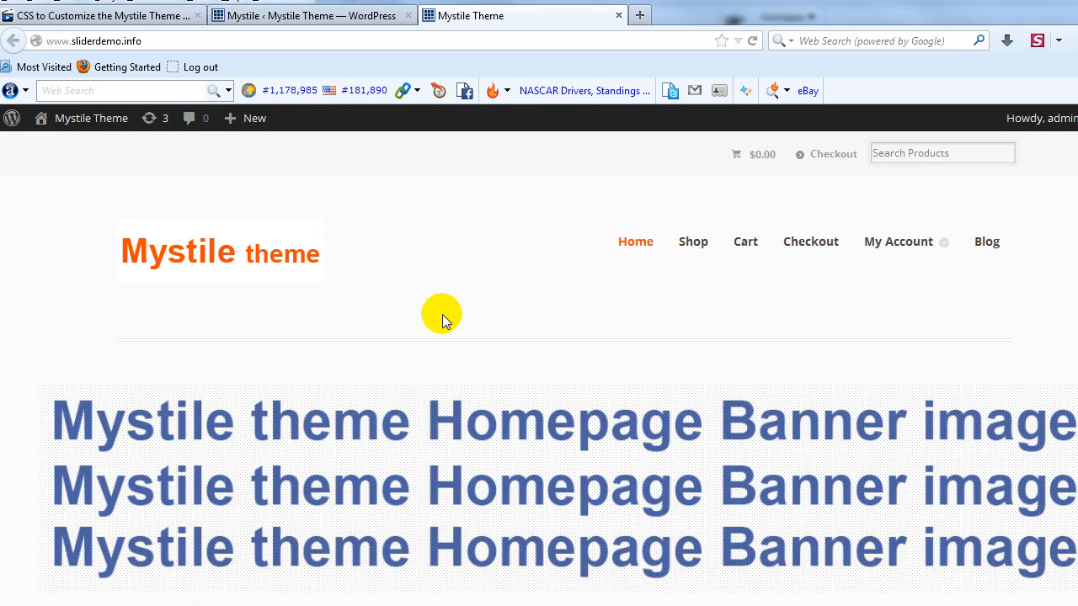
{"action": "mouse_move", "coordinate": [347, 179]}
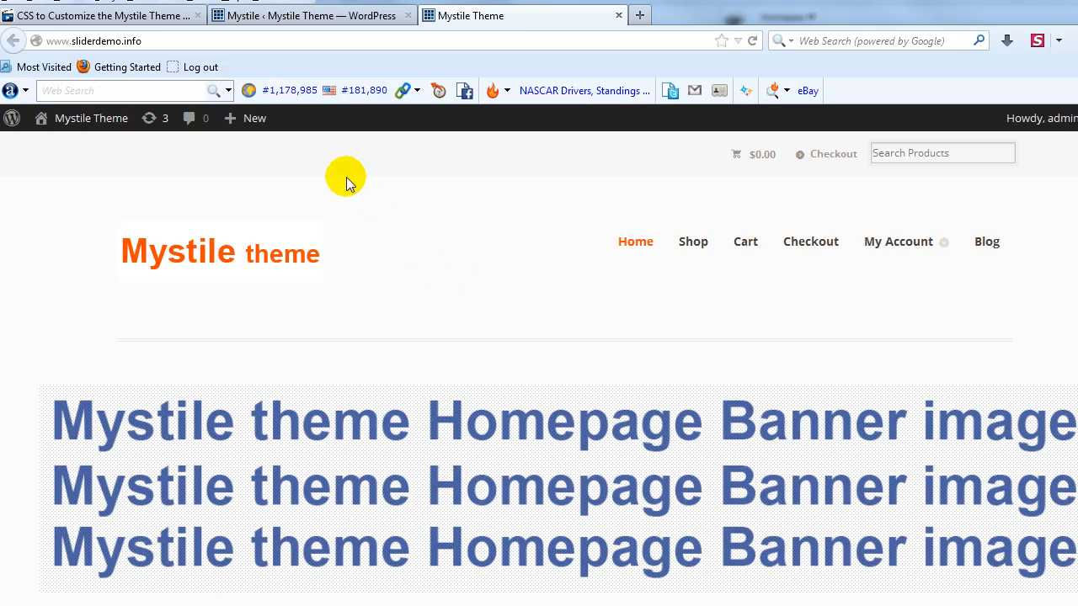
Show the forum reply's CSS snippets for removing Mystile header white space
{"action": "left_click", "coordinate": [101, 9]}
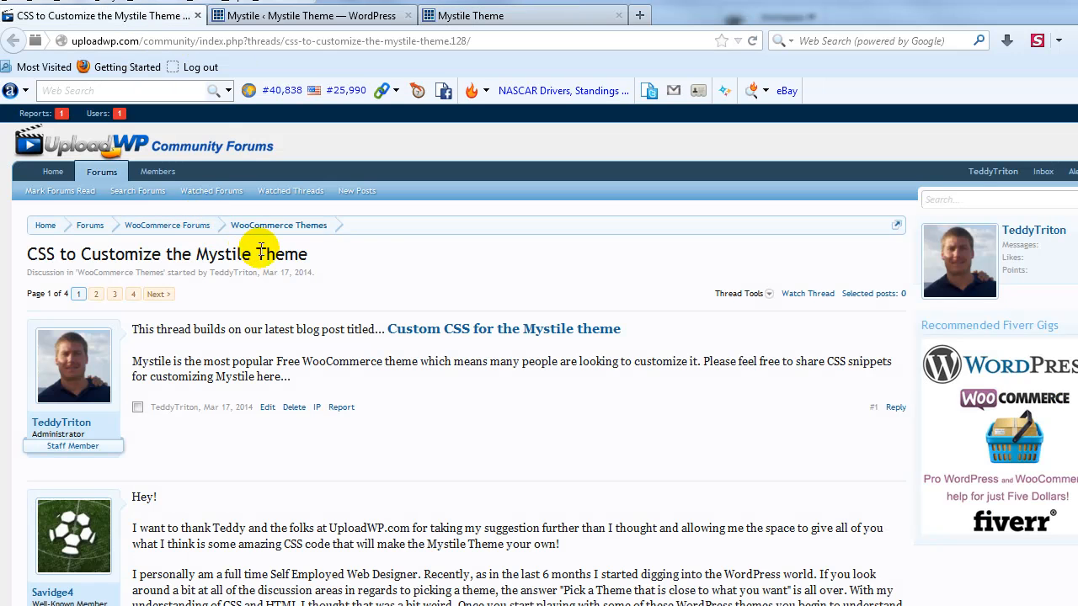
{"action": "mouse_move", "coordinate": [212, 145]}
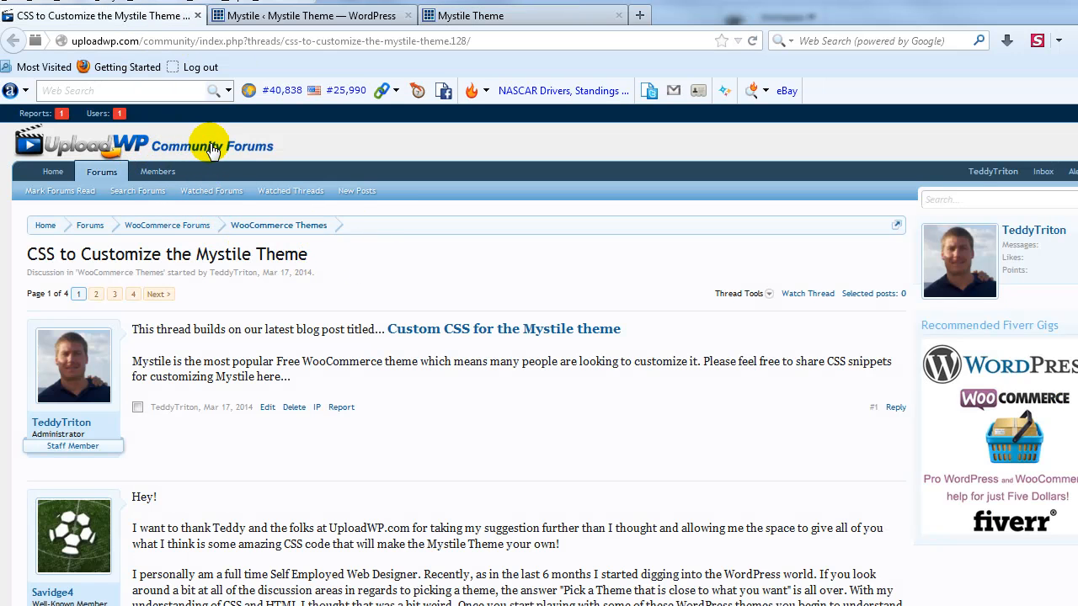
{"action": "mouse_move", "coordinate": [94, 254]}
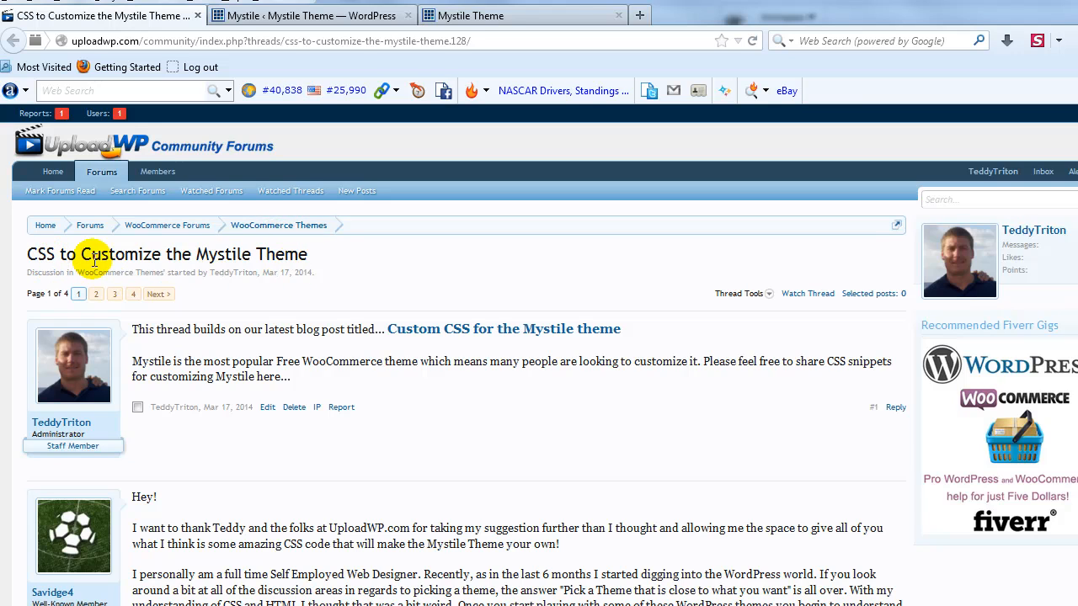
{"action": "mouse_move", "coordinate": [710, 252]}
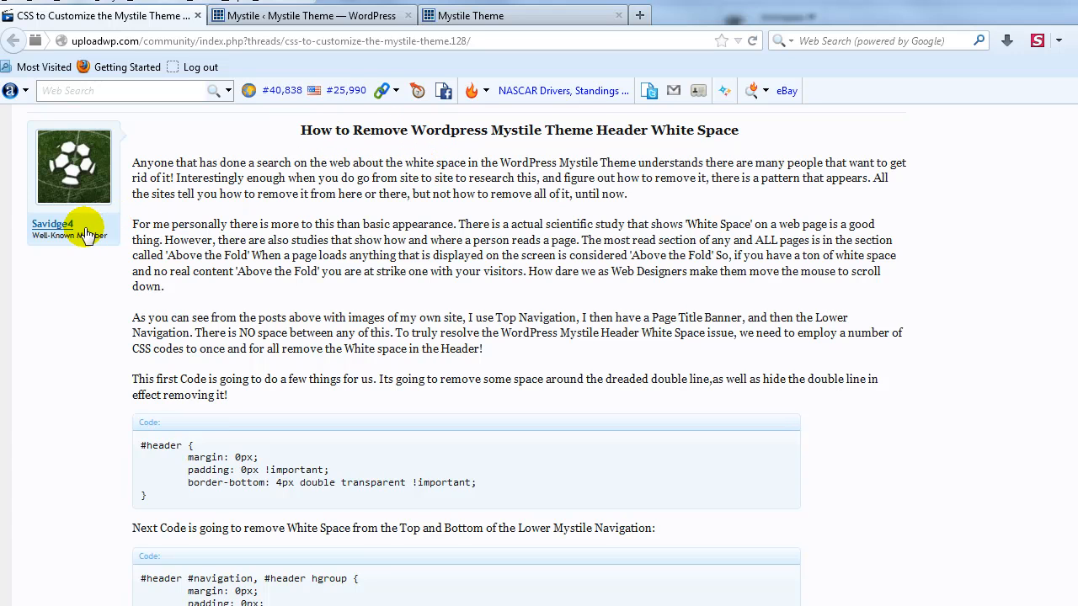
{"action": "scroll", "scroll_direction": "down", "scroll_amount": 3}
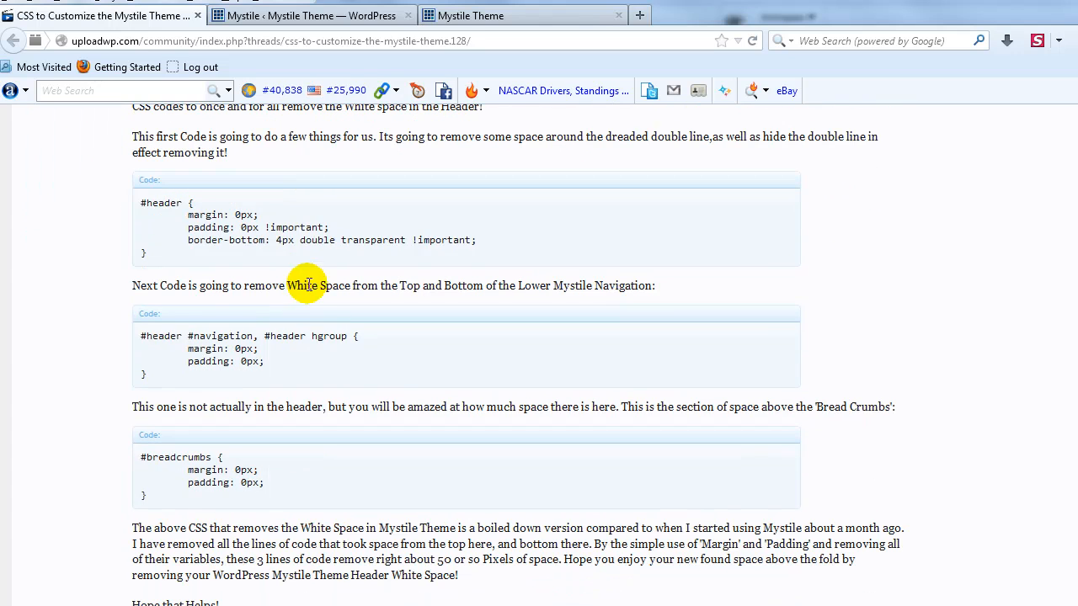
{"action": "mouse_move", "coordinate": [165, 253]}
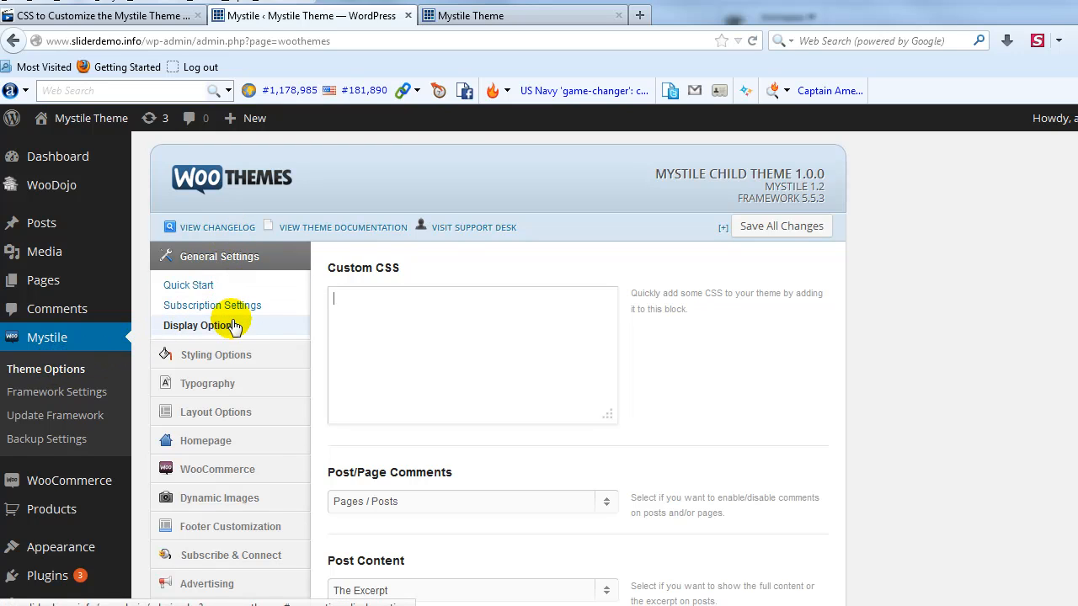
Add the '#header {' zero margin/padding rule to Mystile Custom CSS and save all changes
{"action": "type", "text": "#header {"}
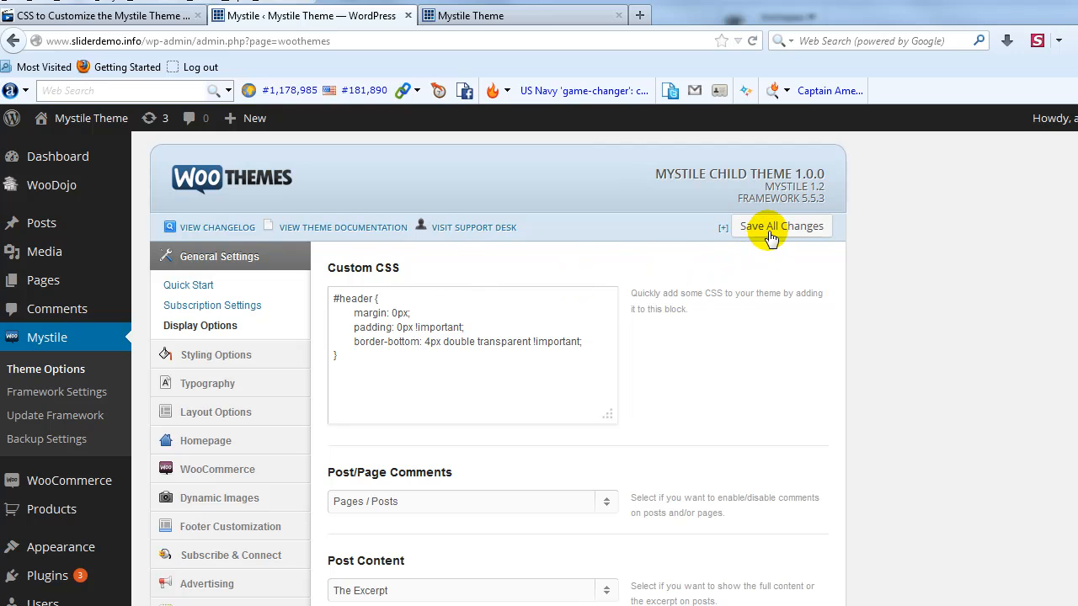
{"action": "left_click", "coordinate": [781, 225]}
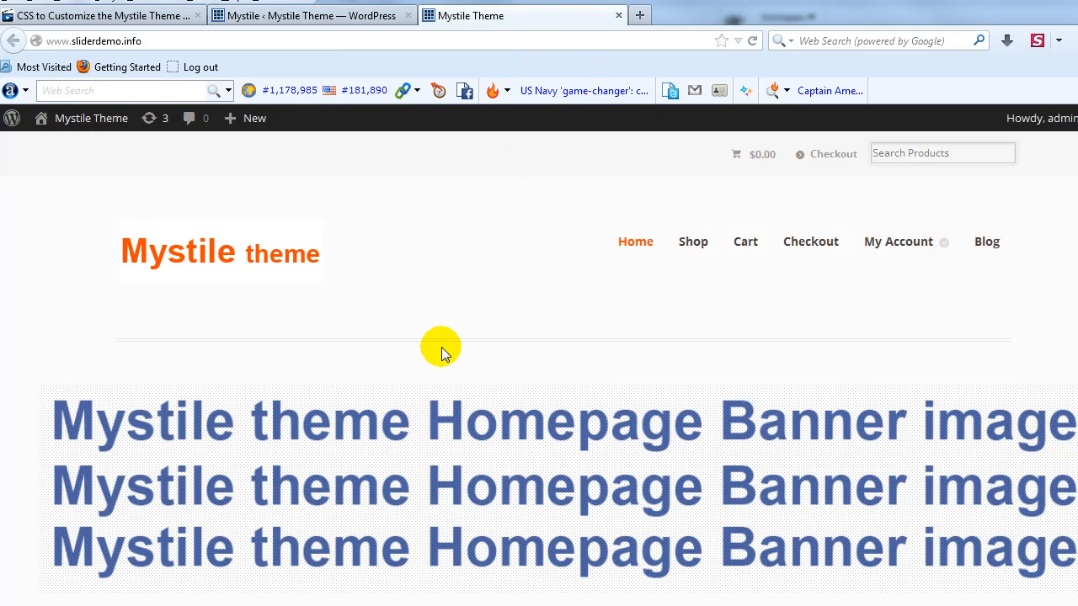
{"action": "mouse_move", "coordinate": [630, 341]}
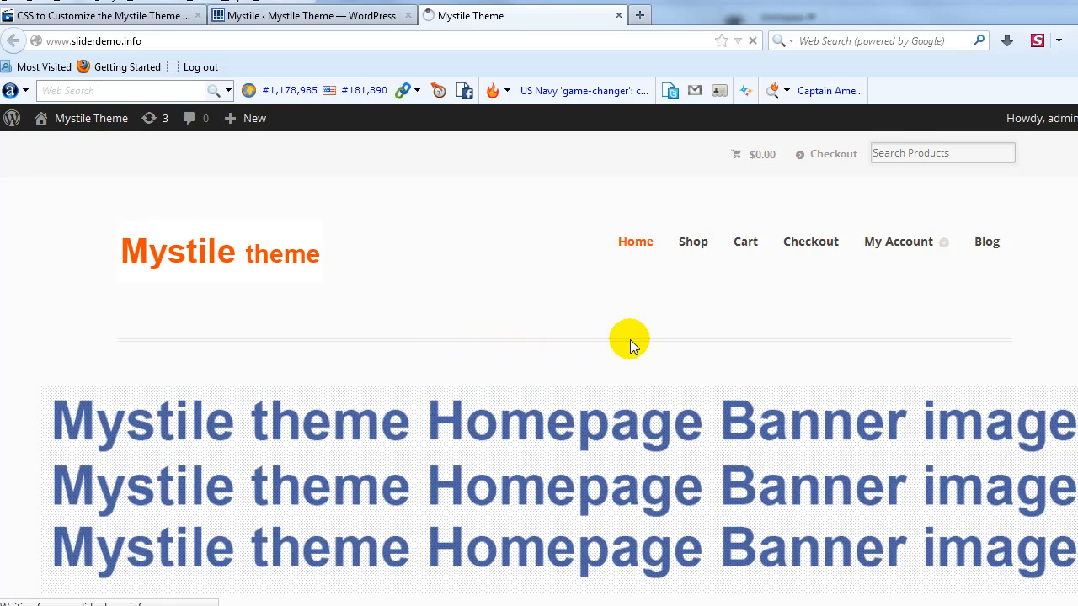
Check the demo homepage header spacing, then return to the forum CSS thread
{"action": "scroll", "scroll_direction": "down", "scroll_amount": 3}
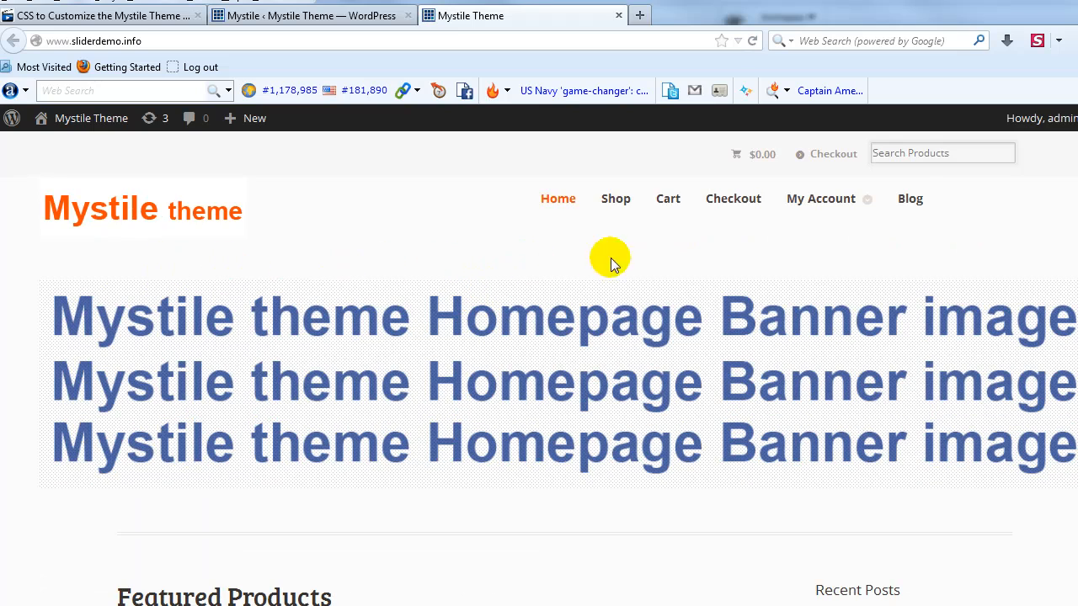
{"action": "mouse_move", "coordinate": [277, 268]}
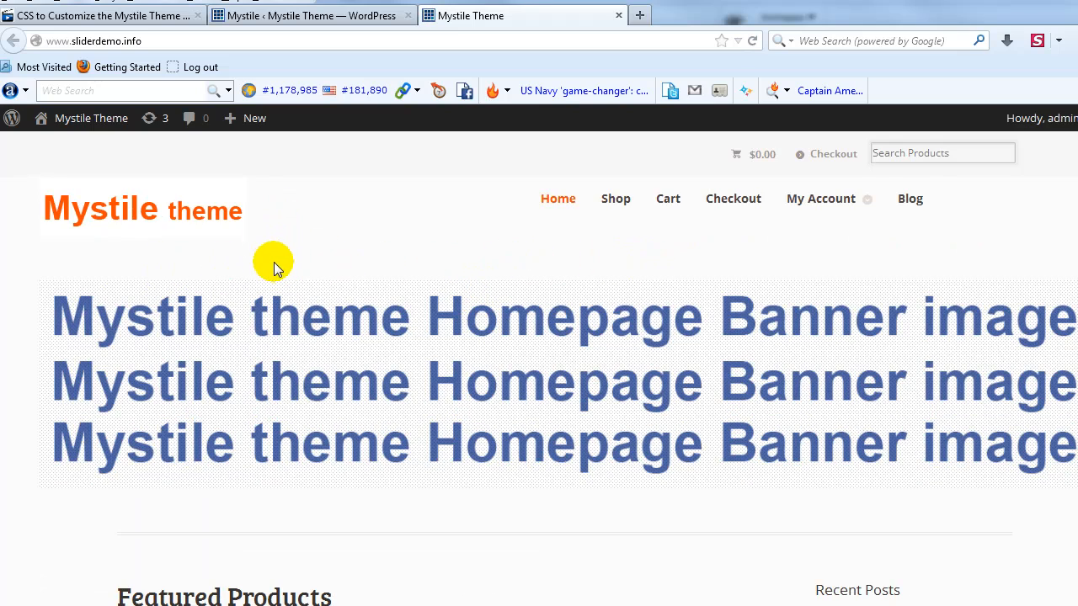
{"action": "mouse_move", "coordinate": [198, 256]}
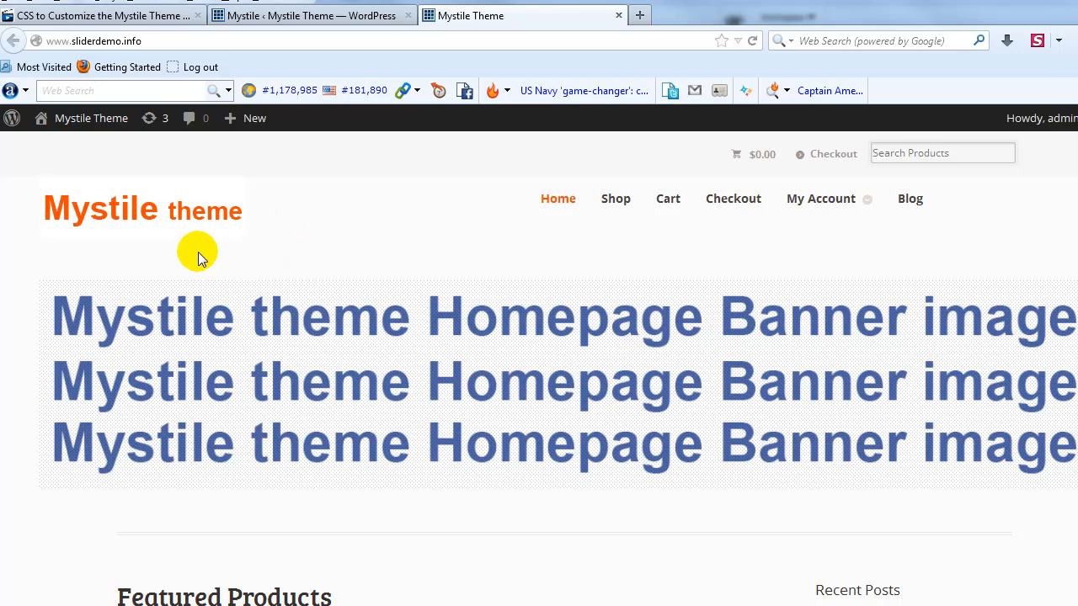
{"action": "mouse_move", "coordinate": [283, 261]}
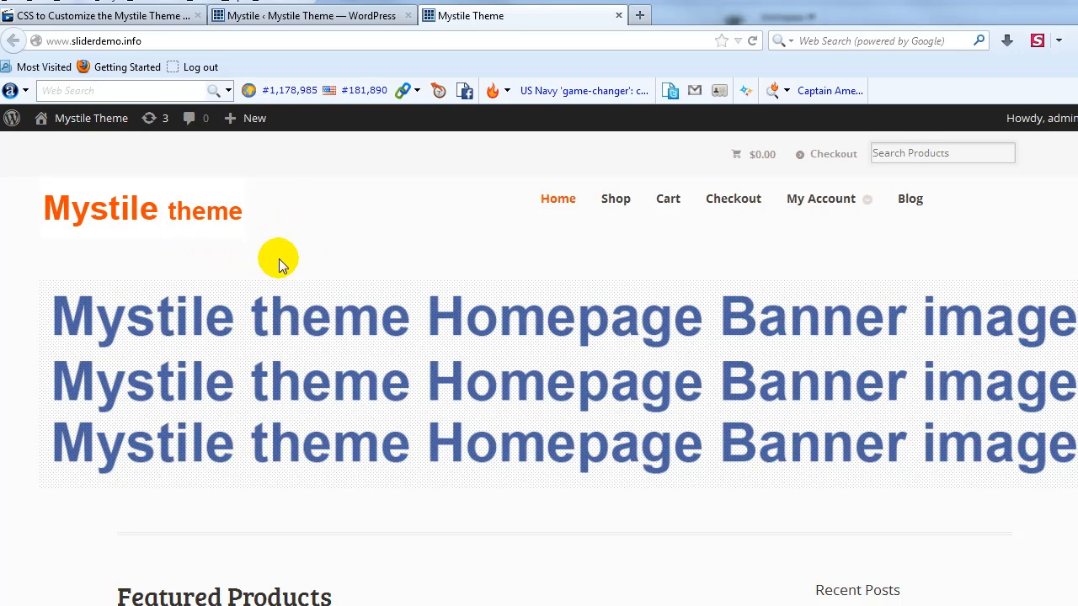
{"action": "mouse_move", "coordinate": [441, 271]}
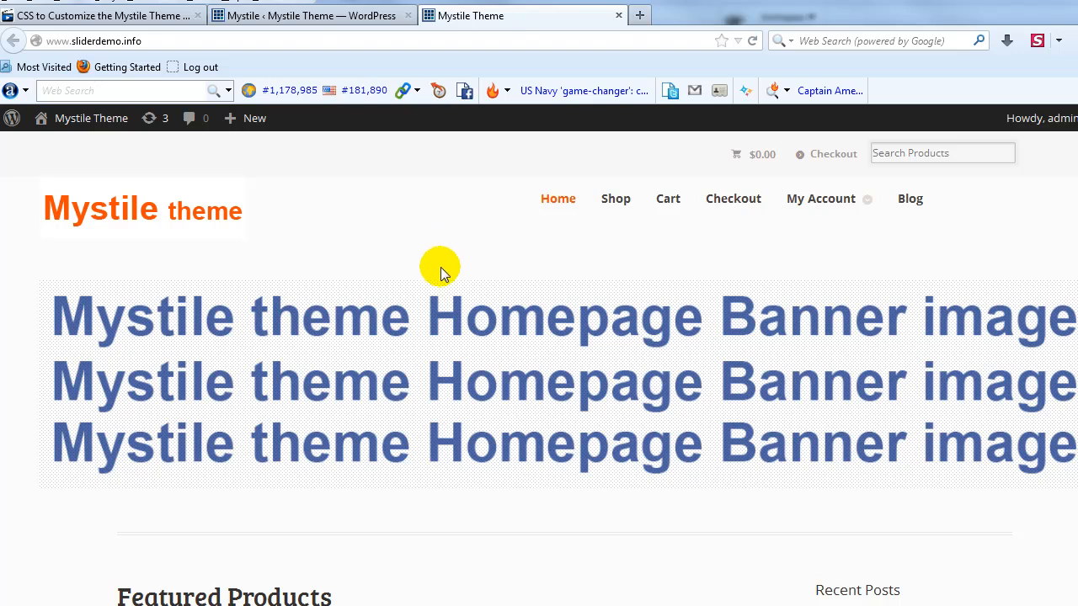
{"action": "left_click", "coordinate": [109, 15]}
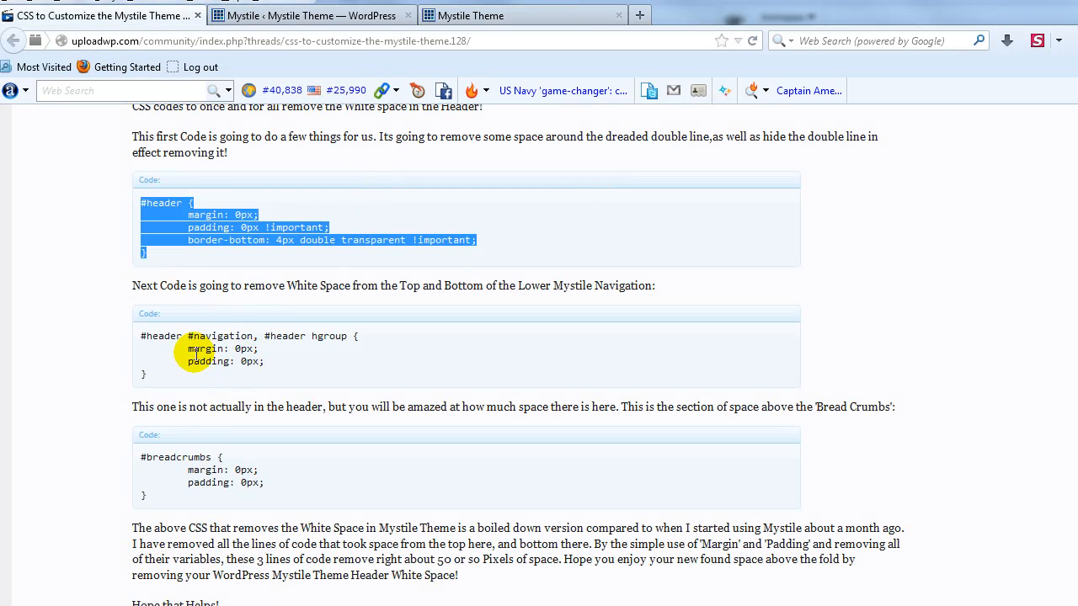
Copy the '#header #navigation, #header hgroup' rule into Custom CSS and save all changes
{"action": "triple_click", "coordinate": [202, 349]}
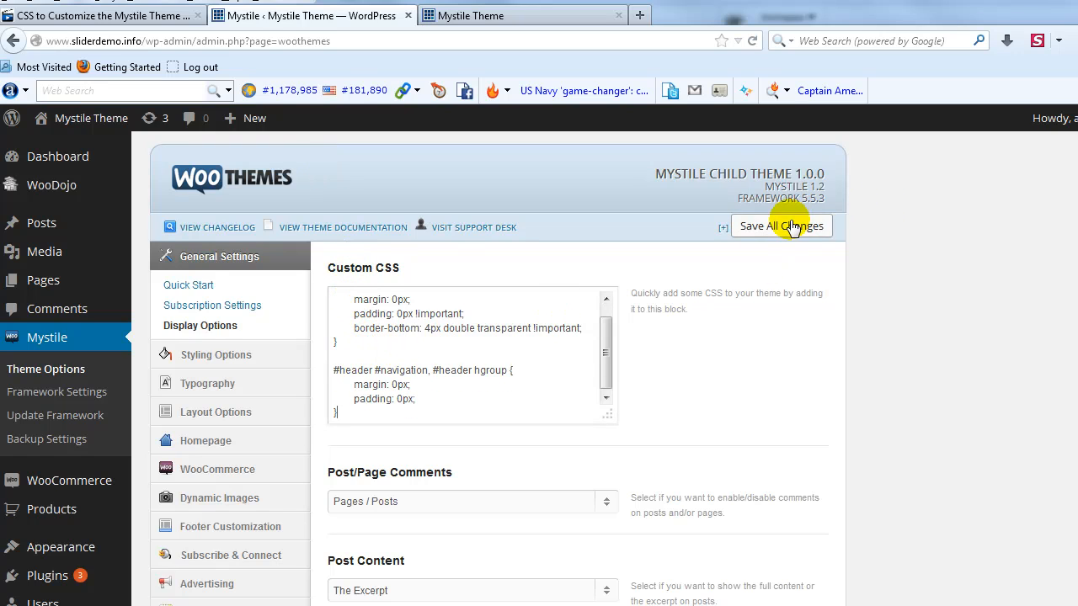
{"action": "left_click", "coordinate": [782, 226]}
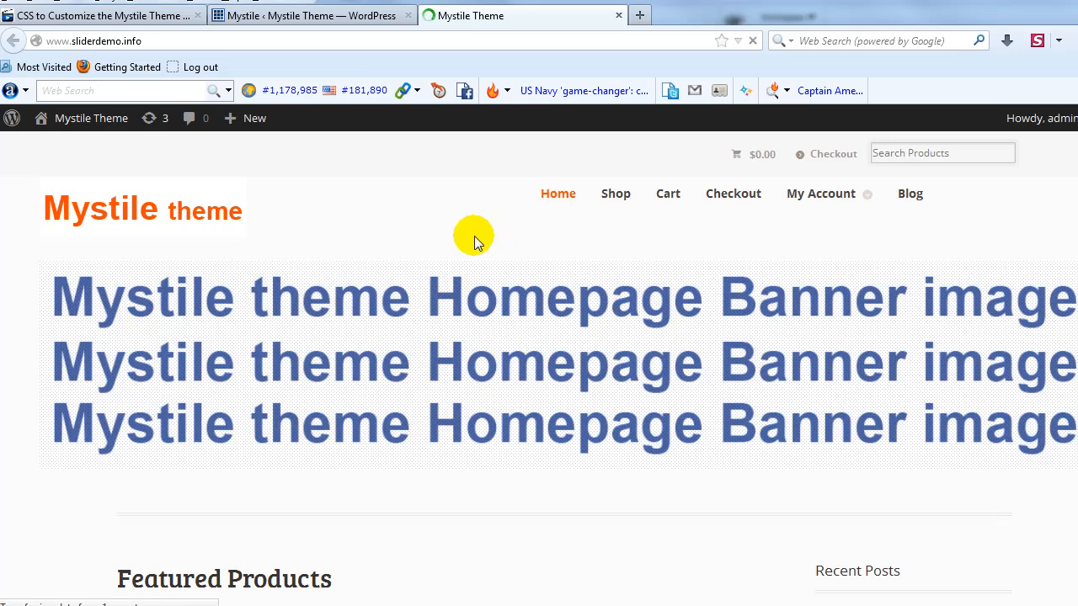
{"action": "mouse_move", "coordinate": [261, 252]}
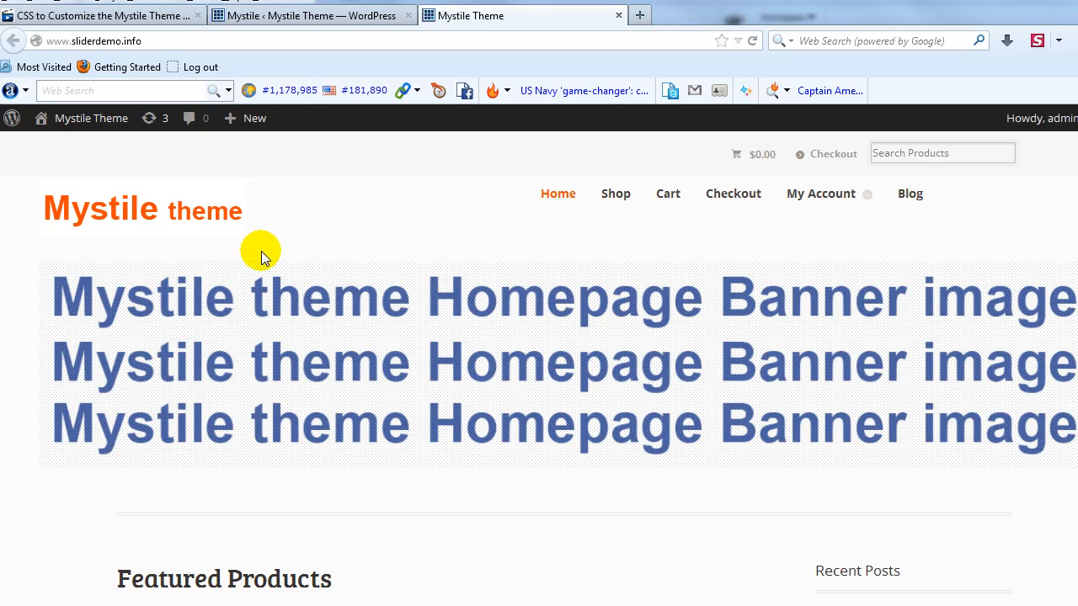
{"action": "mouse_move", "coordinate": [354, 233]}
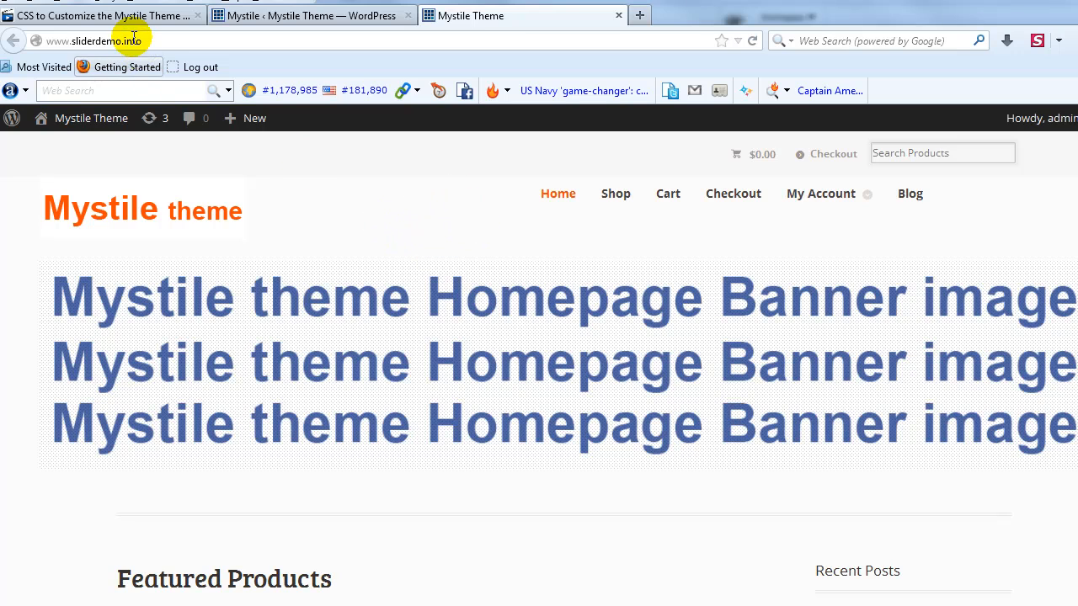
Return to the forum thread's 'How to Remove Wordpress Mystile Theme Header White Space' post
{"action": "left_click", "coordinate": [101, 17]}
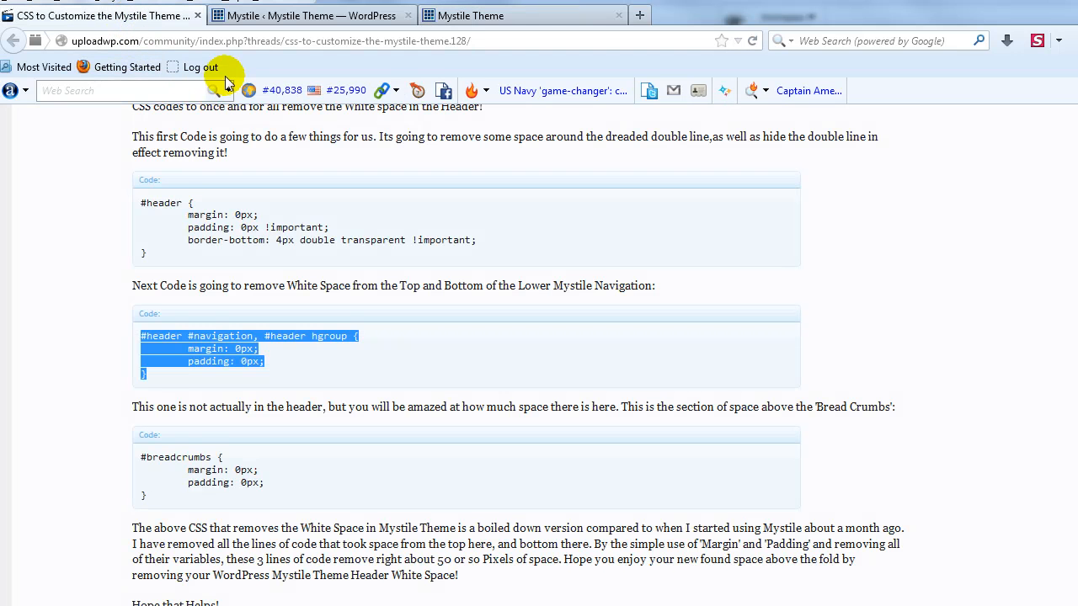
{"action": "mouse_move", "coordinate": [545, 141]}
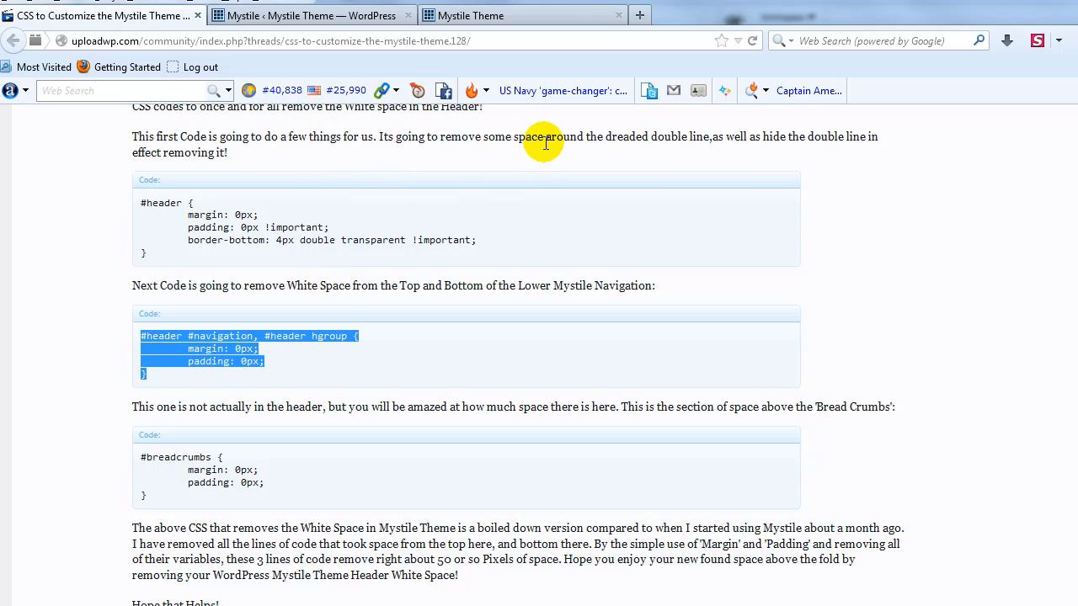
{"action": "mouse_move", "coordinate": [874, 322]}
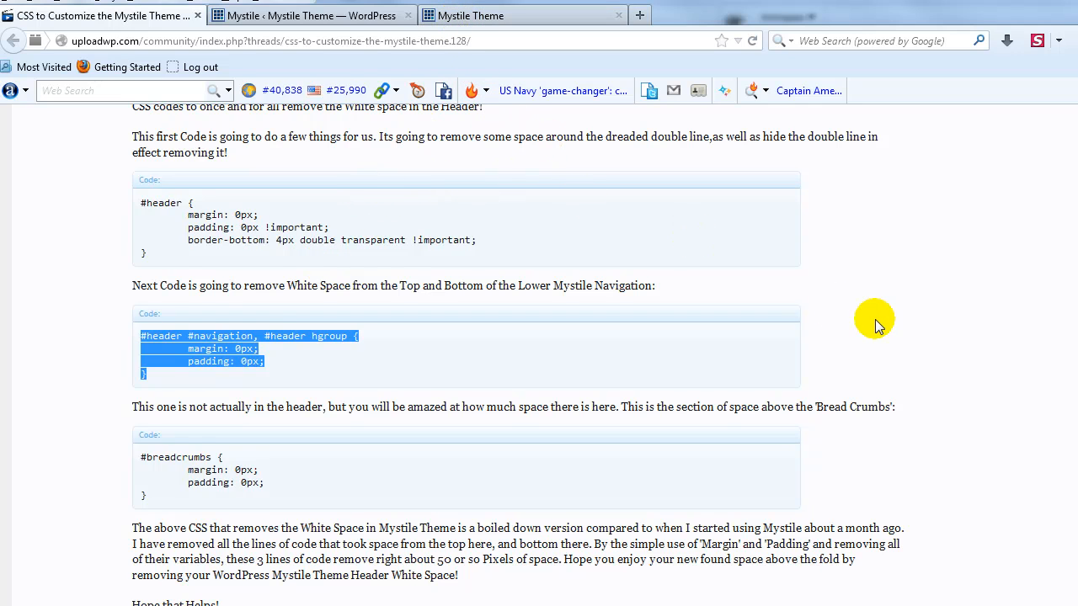
{"action": "scroll", "scroll_direction": "down", "scroll_amount": 3}
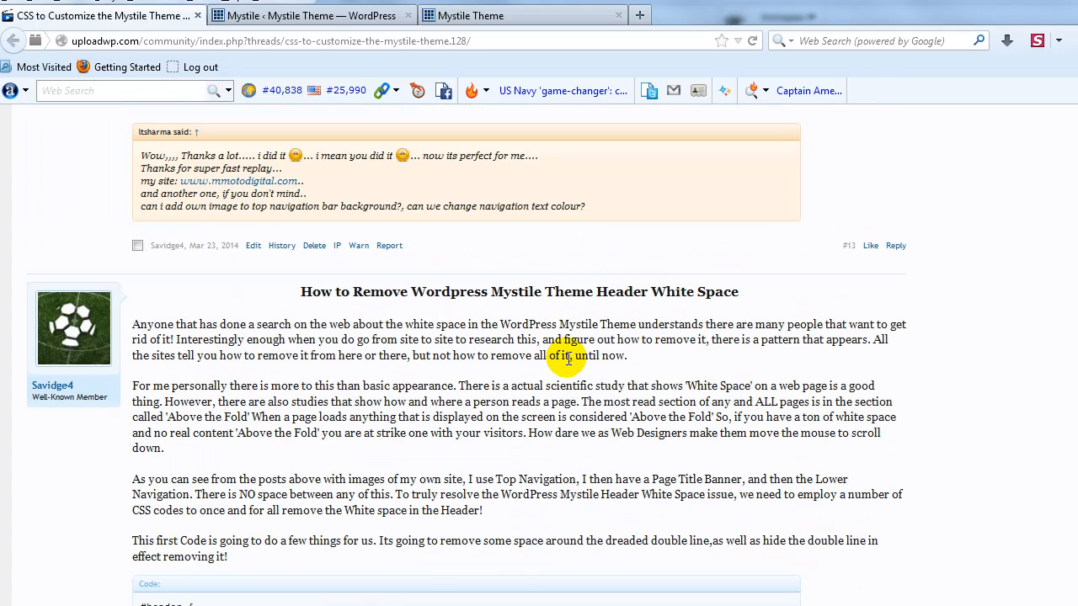
{"action": "mouse_move", "coordinate": [516, 307]}
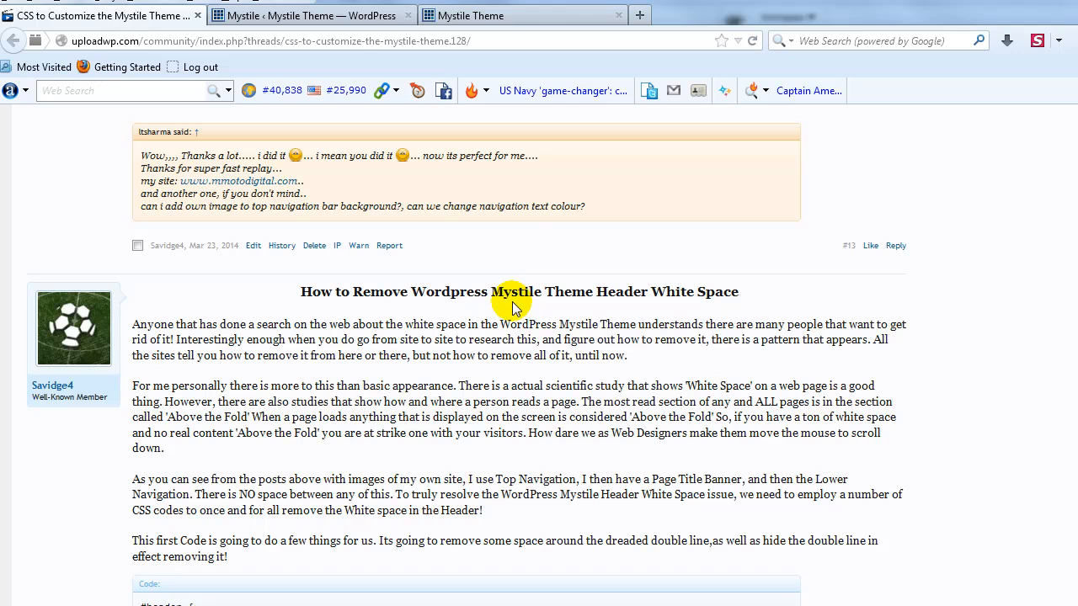